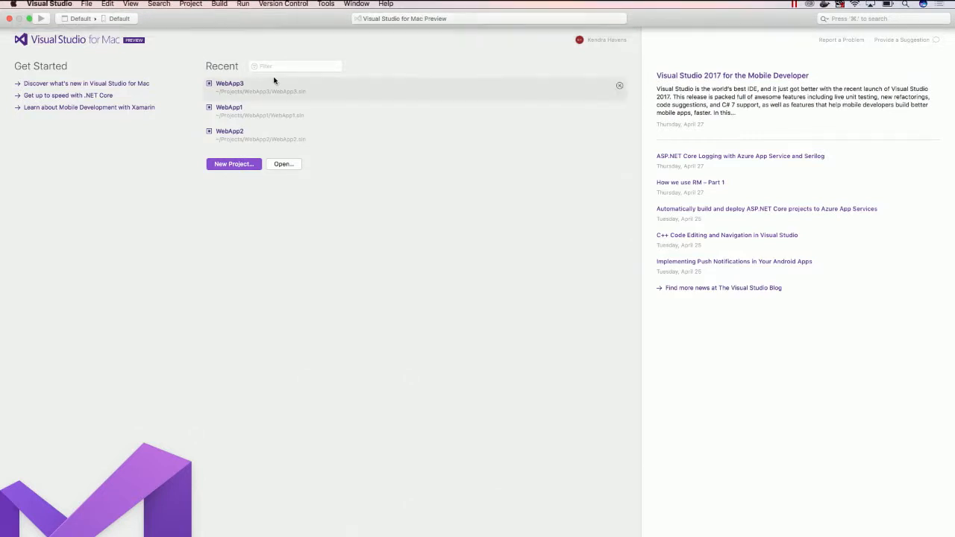
Start a new project with the .NET Core > App > ASP.NET Core Web App template.
{"action": "left_click", "coordinate": [234, 164]}
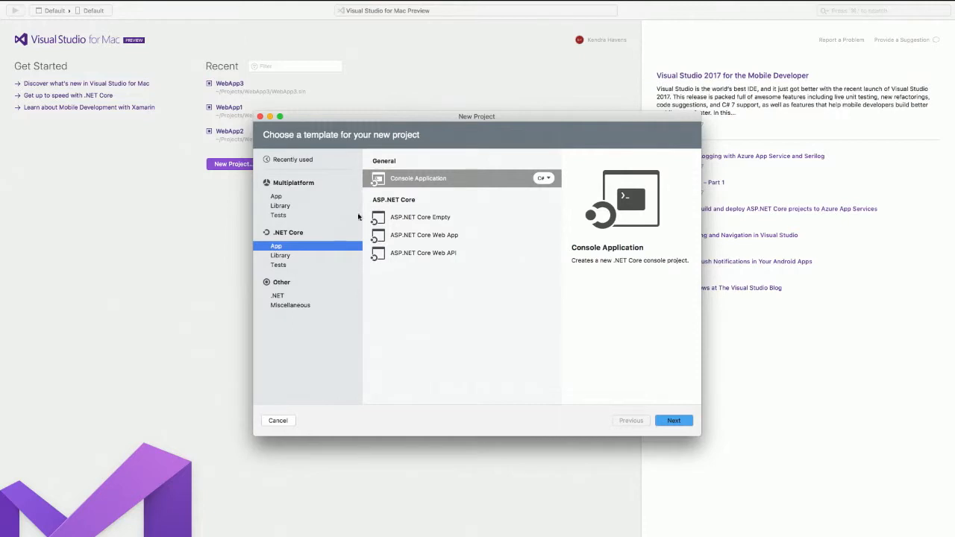
{"action": "mouse_move", "coordinate": [443, 242]}
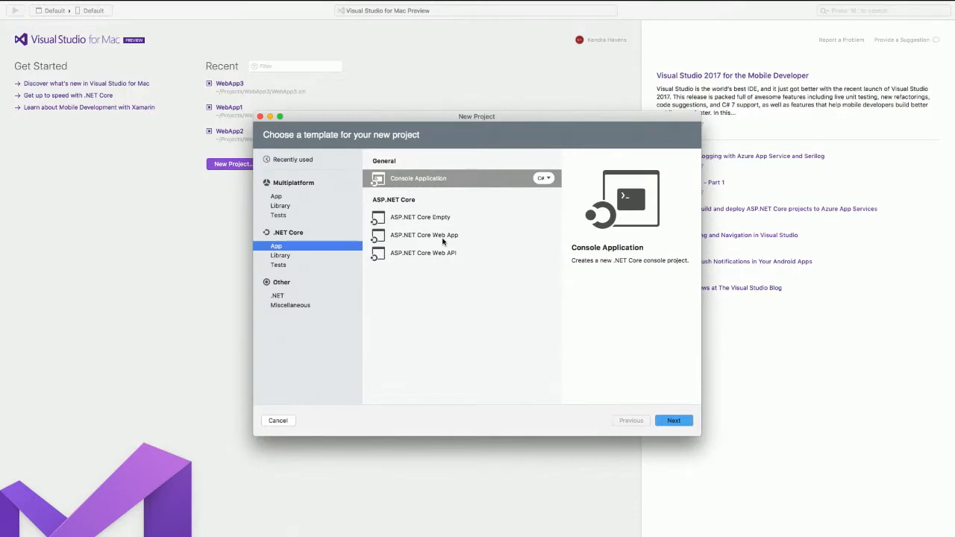
{"action": "left_click", "coordinate": [424, 235]}
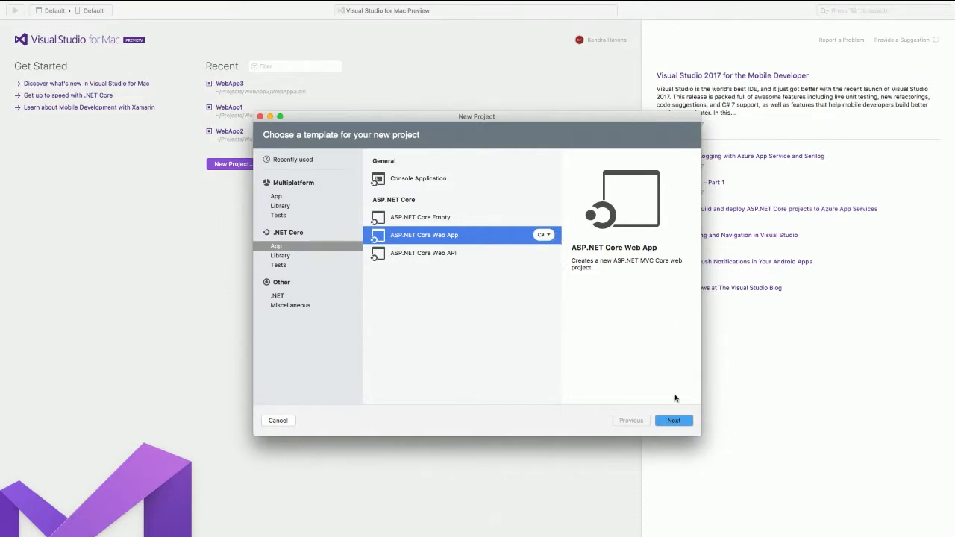
Name the project WebApp4, keep git version control enabled, and create it.
{"action": "left_click", "coordinate": [673, 420]}
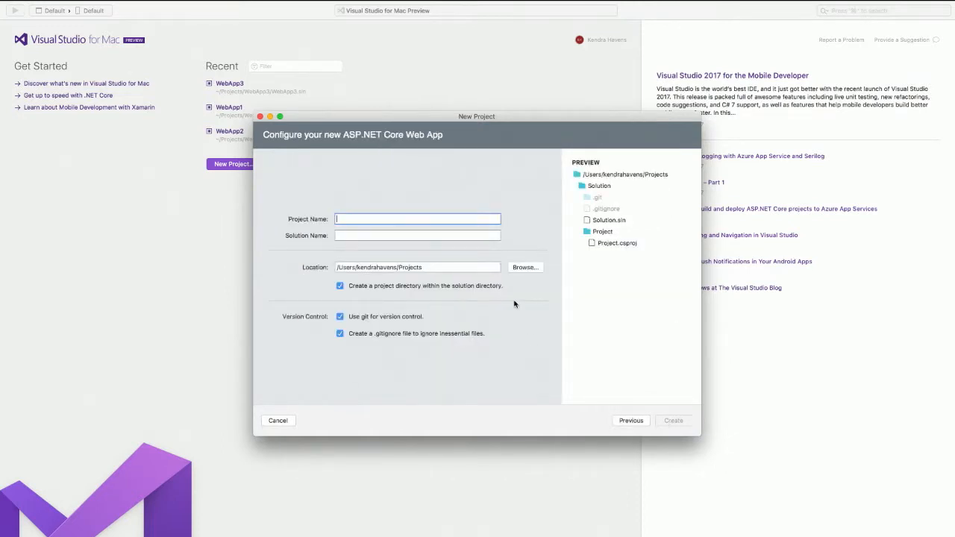
{"action": "type", "text": "WebApp4"}
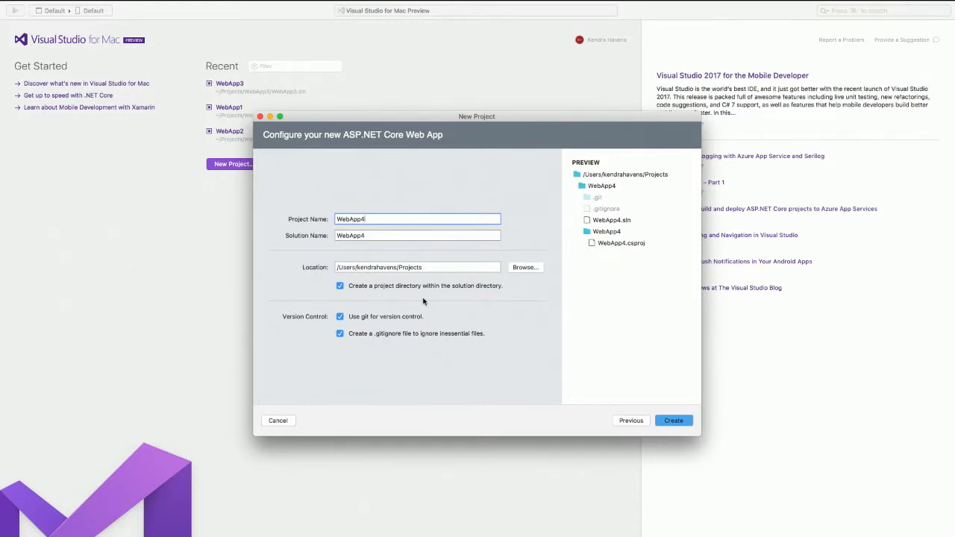
{"action": "left_click", "coordinate": [339, 316]}
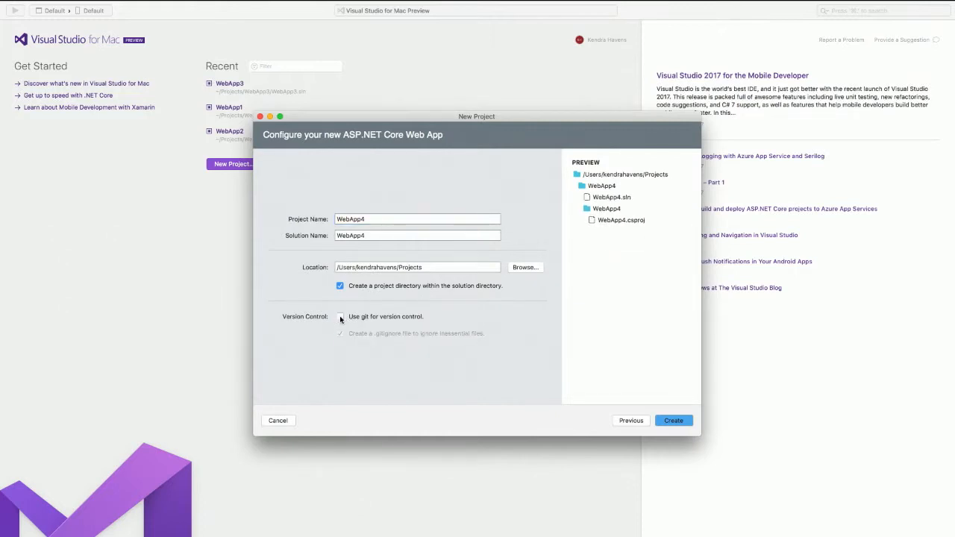
{"action": "left_click", "coordinate": [340, 317]}
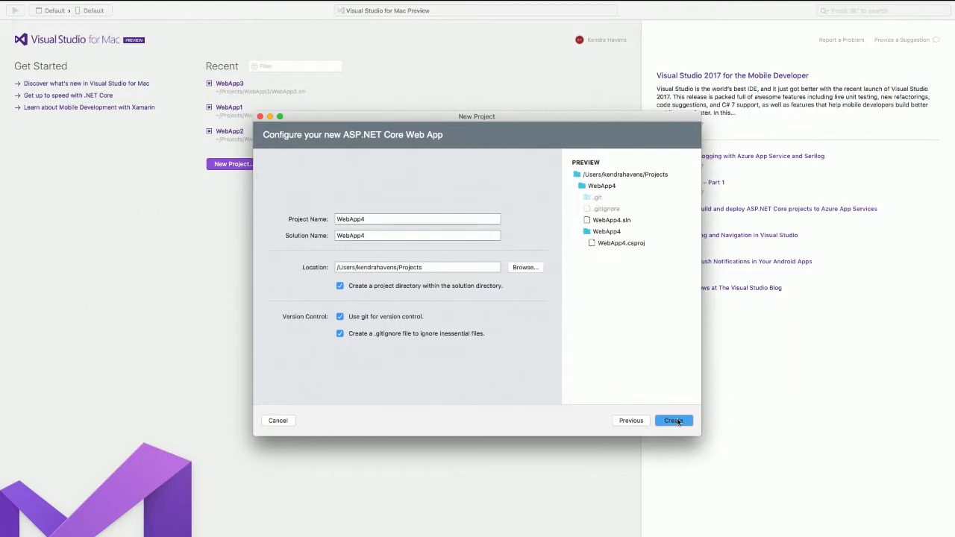
{"action": "left_click", "coordinate": [673, 420]}
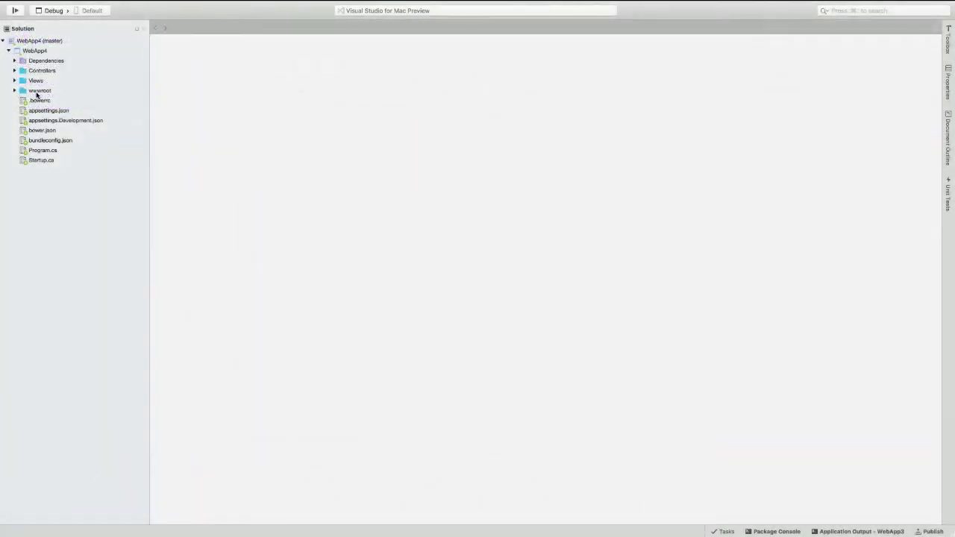
Open wwwroot/css/site.css, then type and remove a padding entry.
{"action": "left_click", "coordinate": [15, 90]}
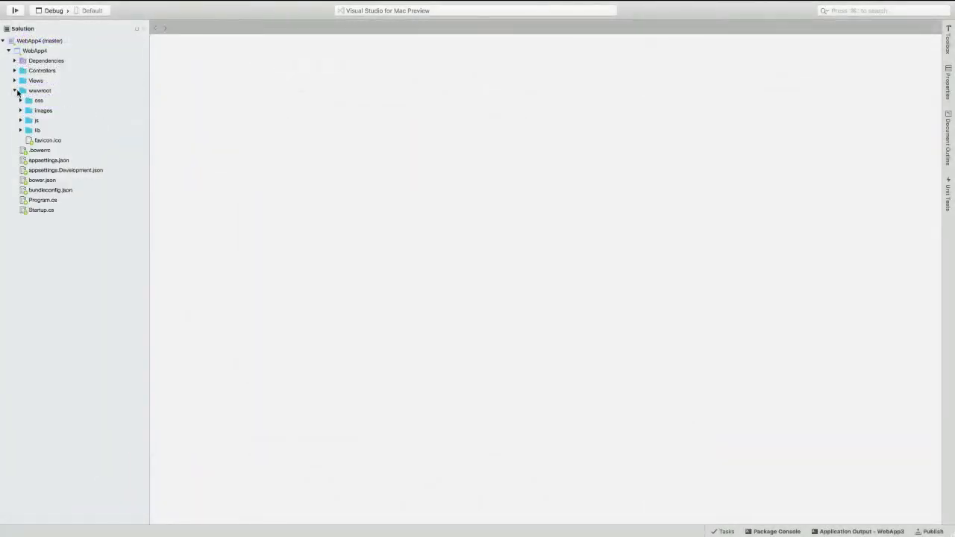
{"action": "left_click", "coordinate": [21, 100]}
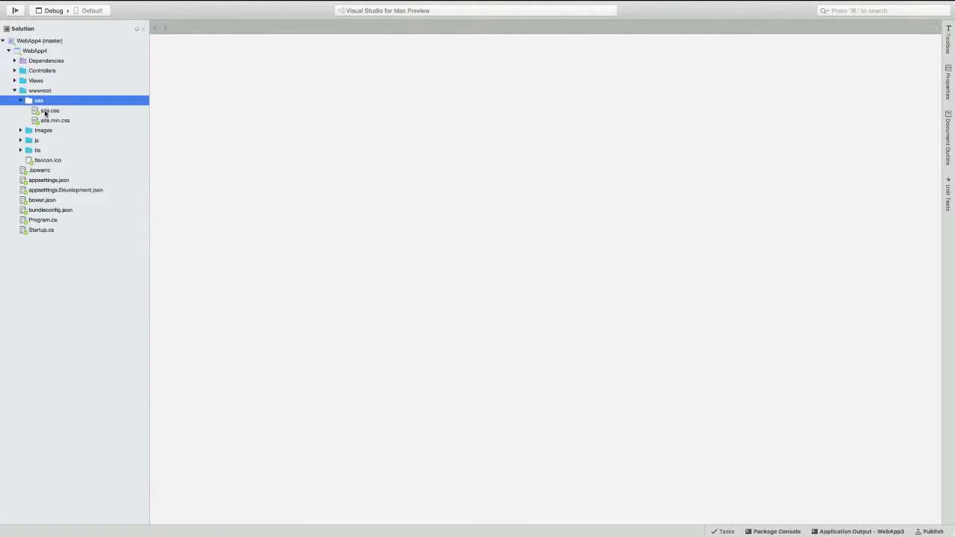
{"action": "double_click", "coordinate": [50, 110]}
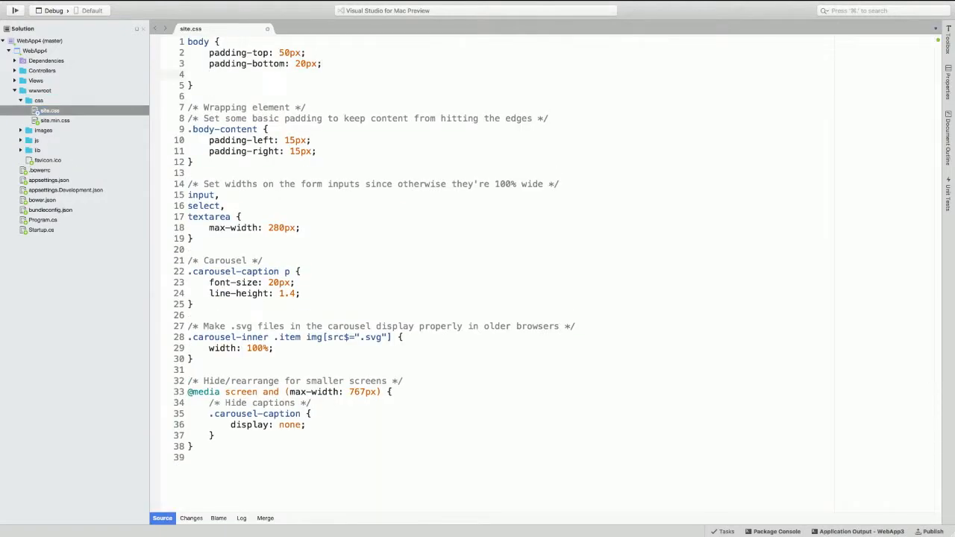
{"action": "type", "text": "padding="}
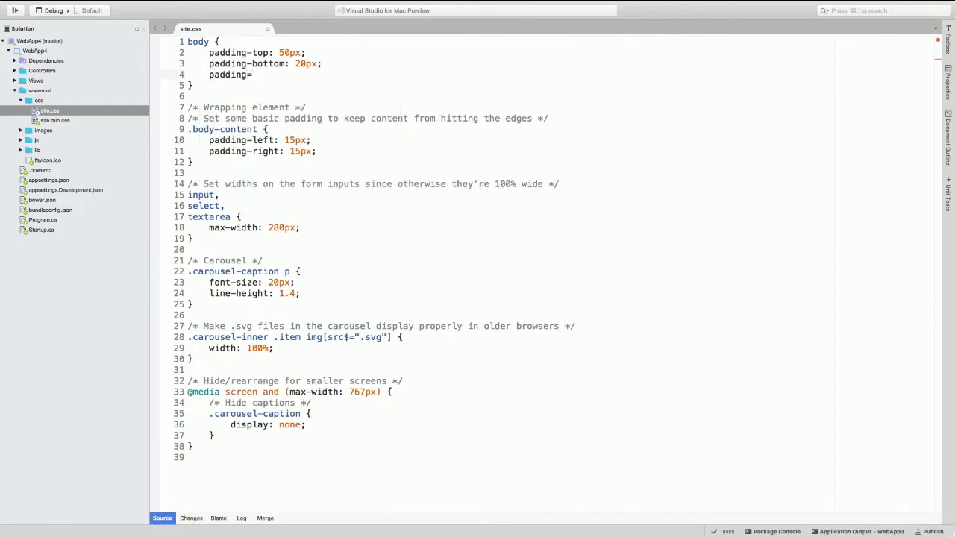
{"action": "key", "text": "BackSpace"}
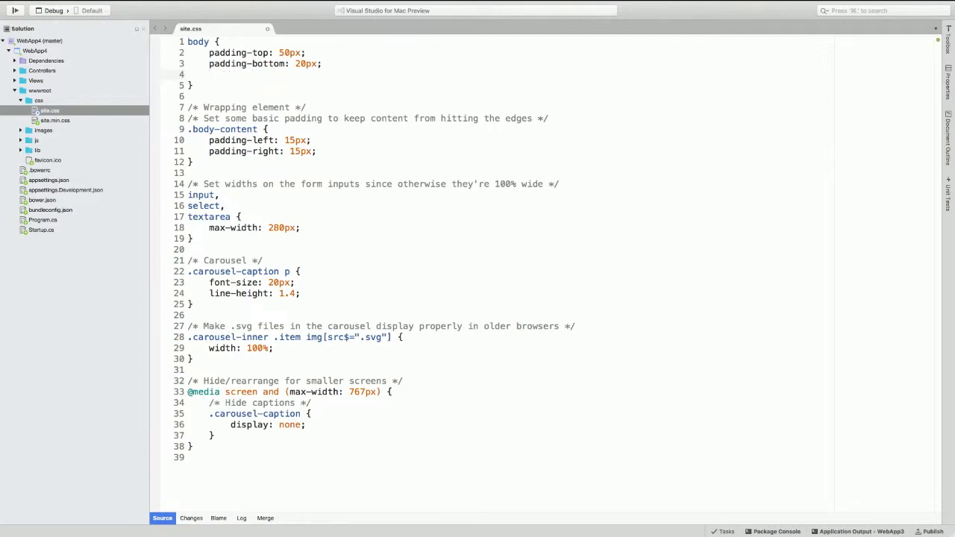
{"action": "mouse_move", "coordinate": [11, 80]}
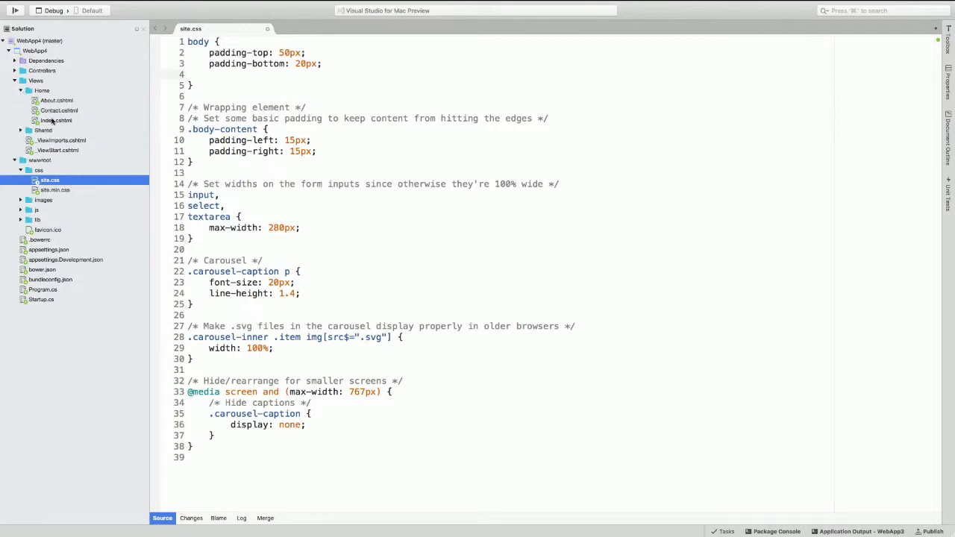
Open Views/Home/Index.cshtml and try adding align="center" to the myCarousel div.
{"action": "double_click", "coordinate": [56, 120]}
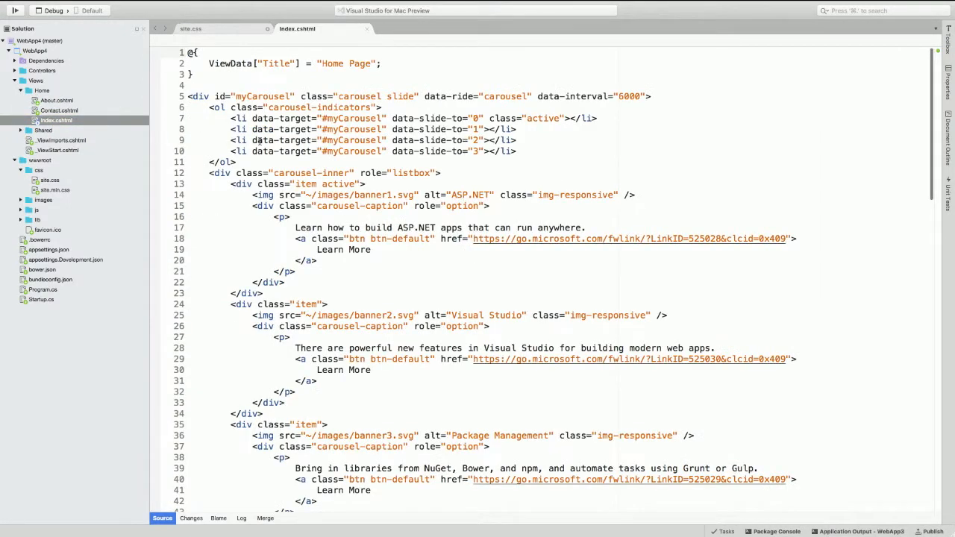
{"action": "scroll", "scroll_direction": "down", "scroll_amount": 3}
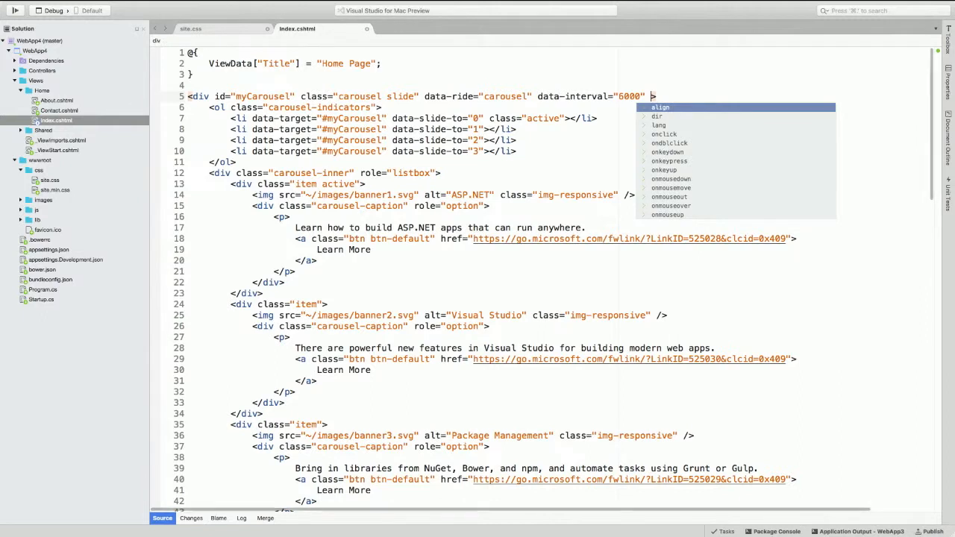
{"action": "key", "text": "Down"}
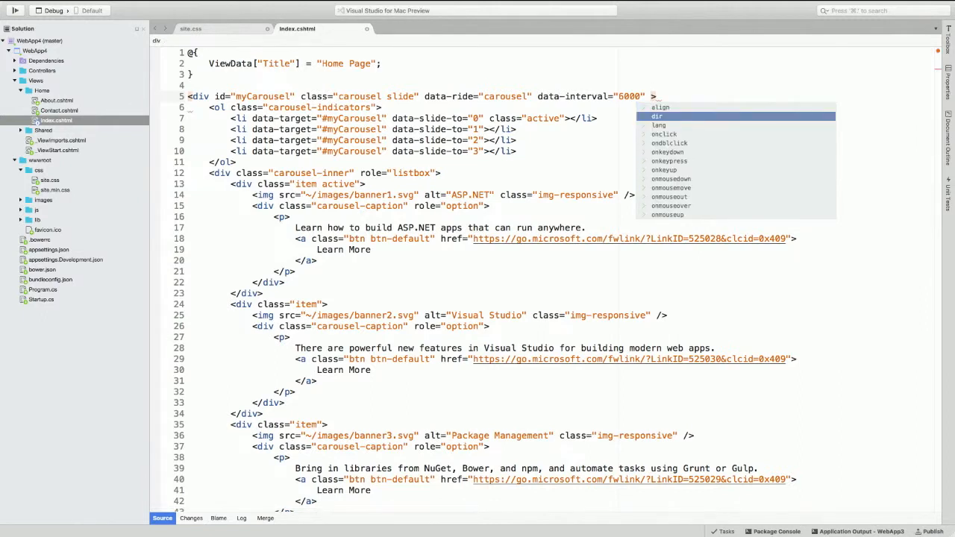
{"action": "key", "text": "Escape"}
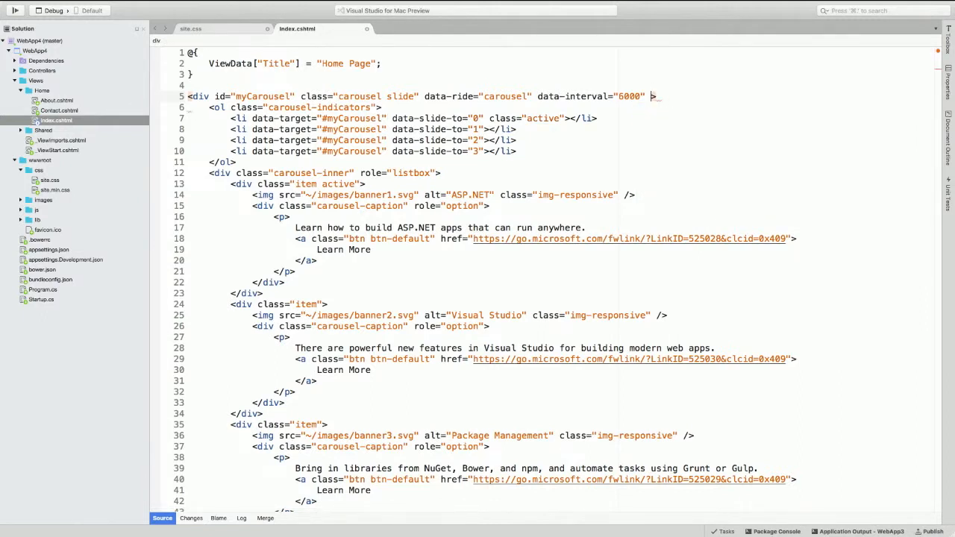
{"action": "type", "text": "align= \"center"}
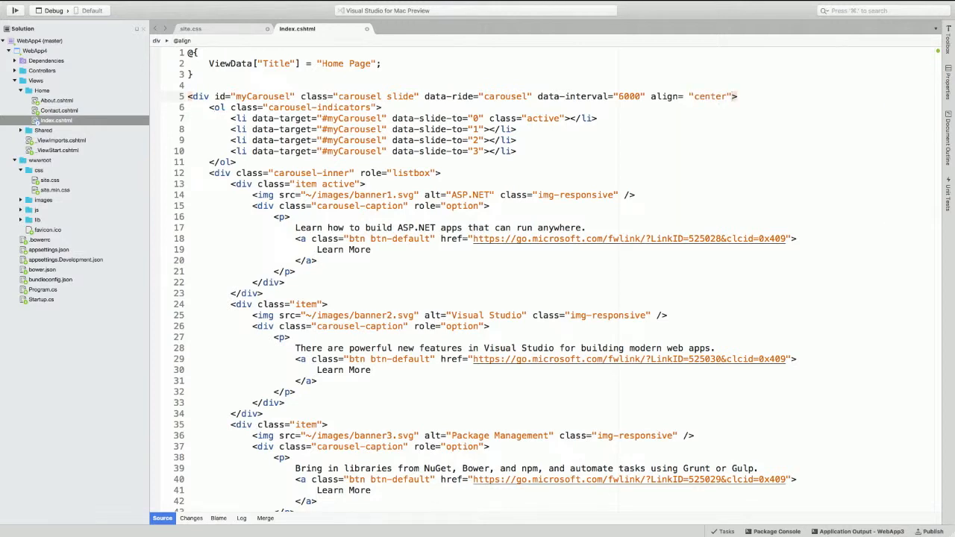
{"action": "double_click", "coordinate": [664, 96]}
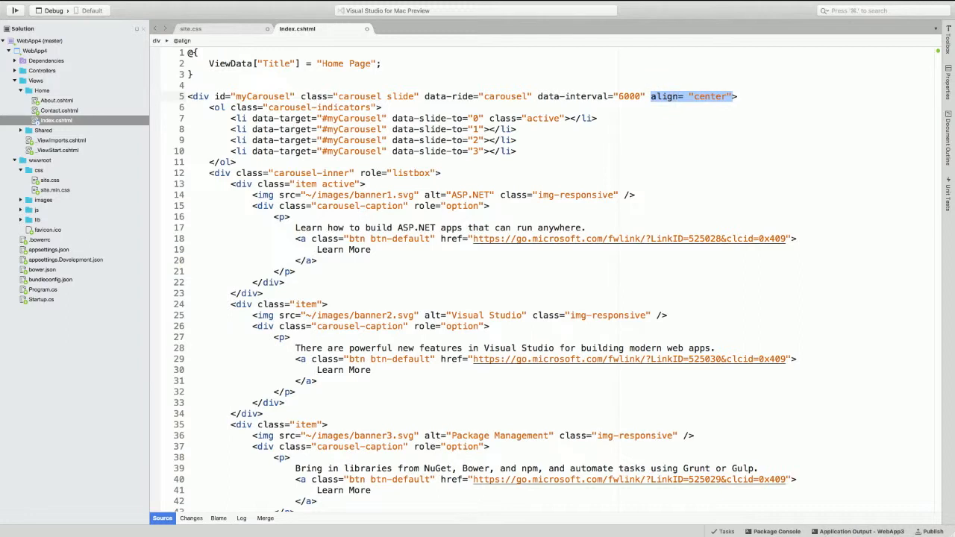
{"action": "key", "text": "Delete"}
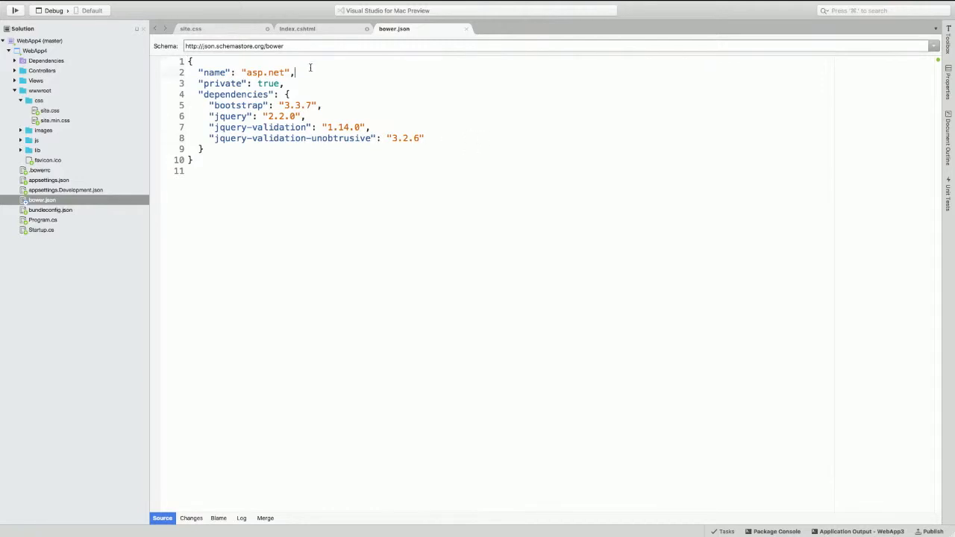
Type 'd' in the open bower.json, leaving its bootstrap and jquery dependencies unchanged.
{"action": "type", "text": "d"}
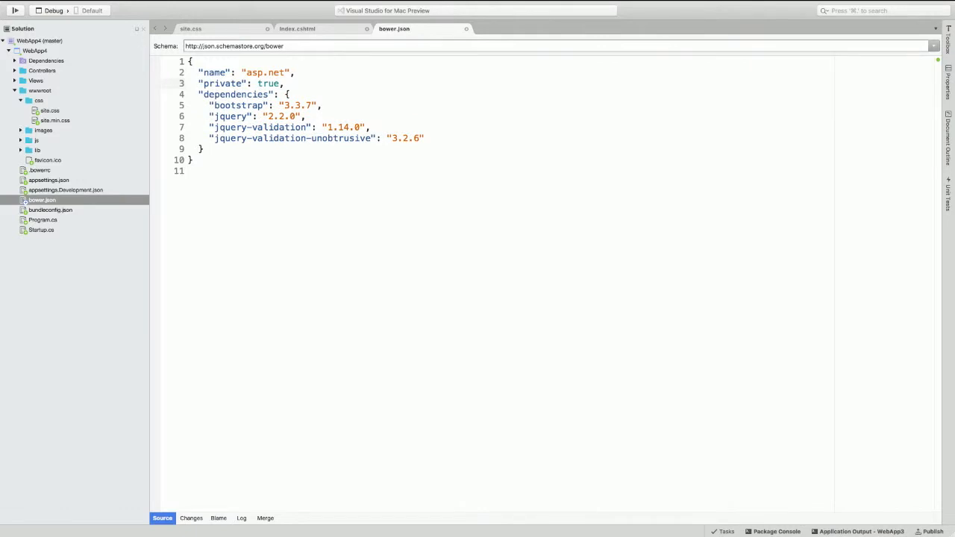
Collapse wwwroot and open WebApp4.csproj through the project's Tools > Edit File.
{"action": "left_click", "coordinate": [15, 91]}
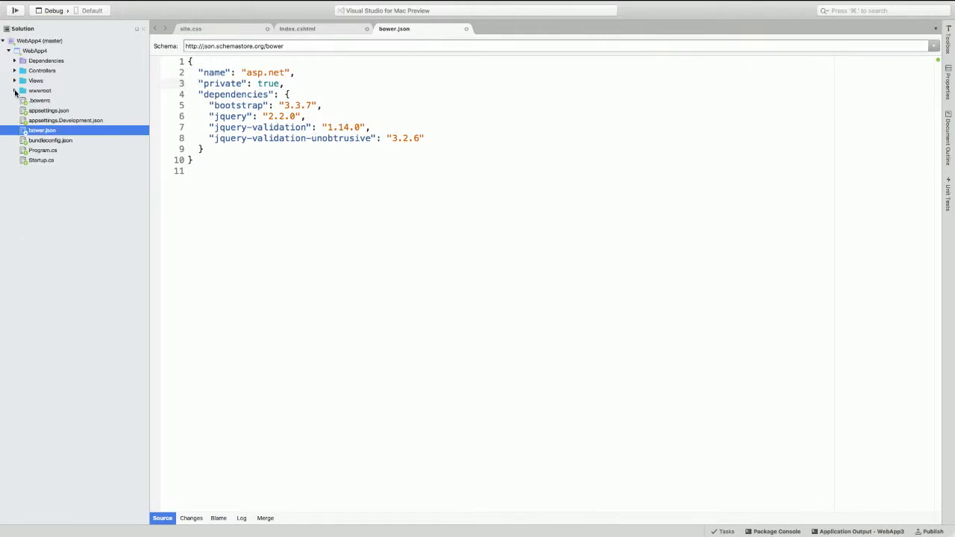
{"action": "left_click", "coordinate": [34, 50]}
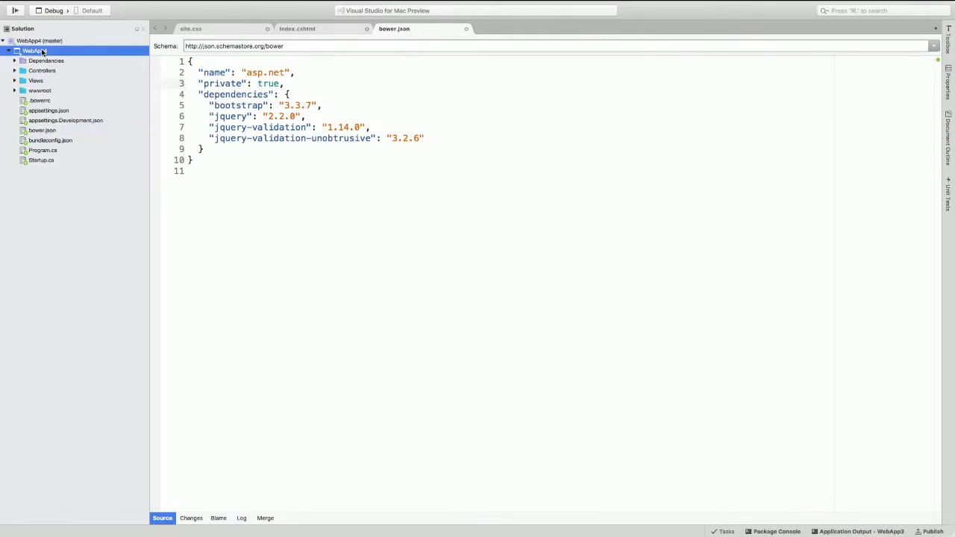
{"action": "right_click", "coordinate": [33, 50]}
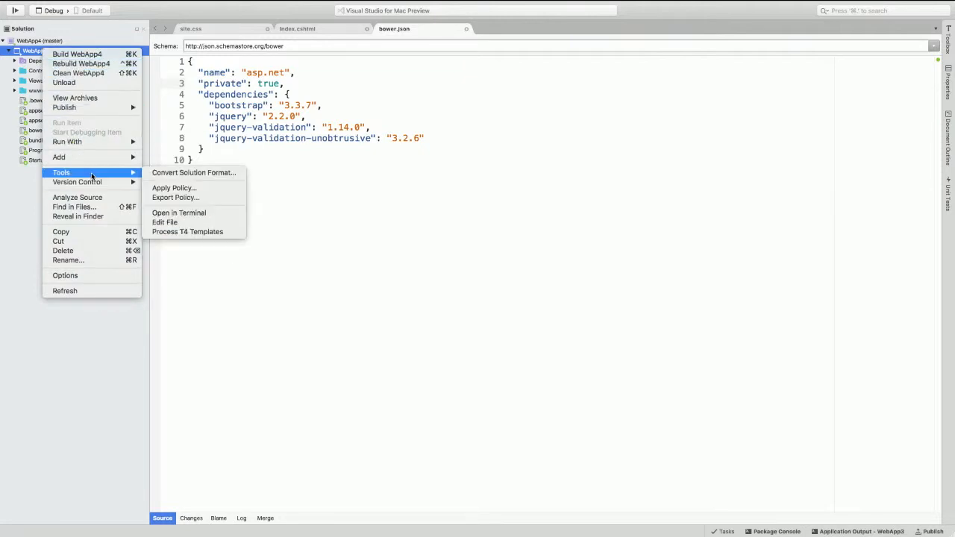
{"action": "mouse_move", "coordinate": [164, 223]}
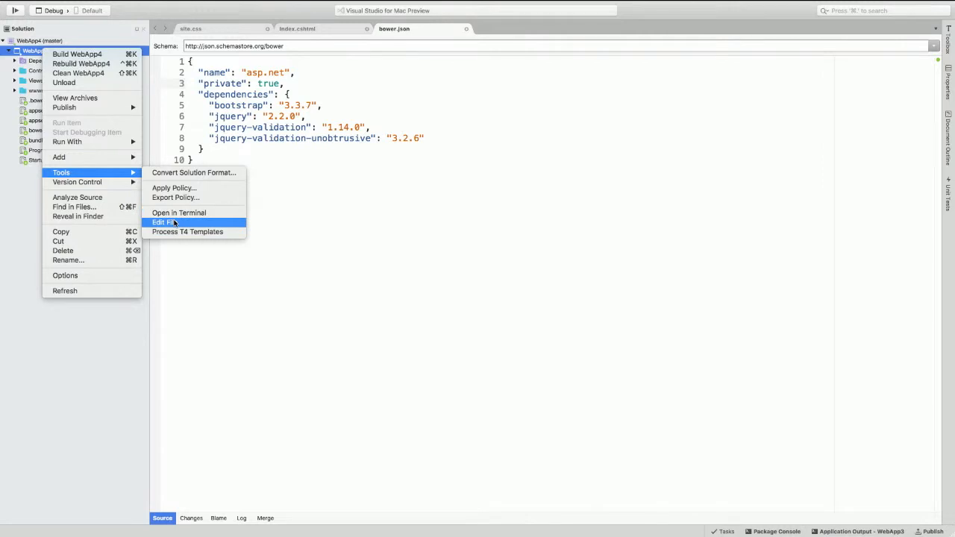
{"action": "mouse_move", "coordinate": [177, 223]}
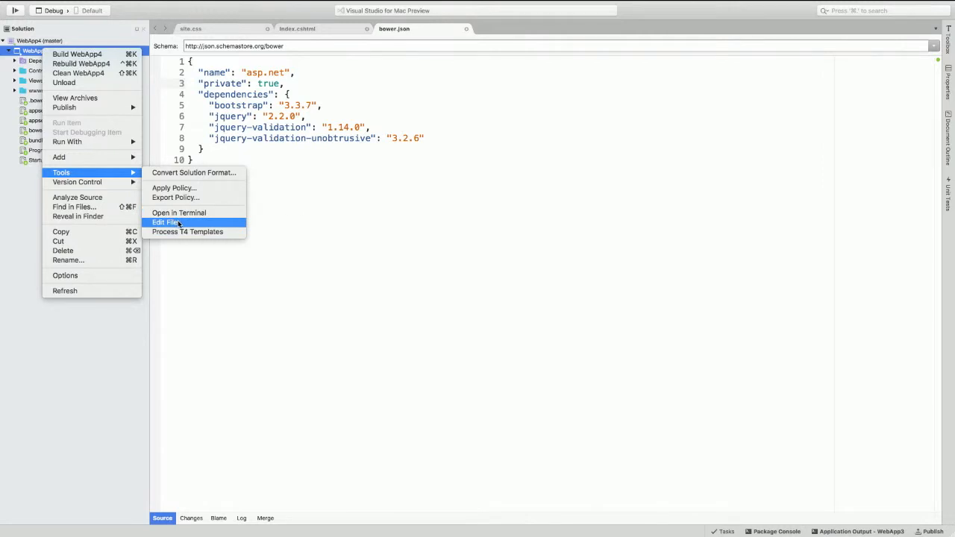
{"action": "mouse_move", "coordinate": [165, 222]}
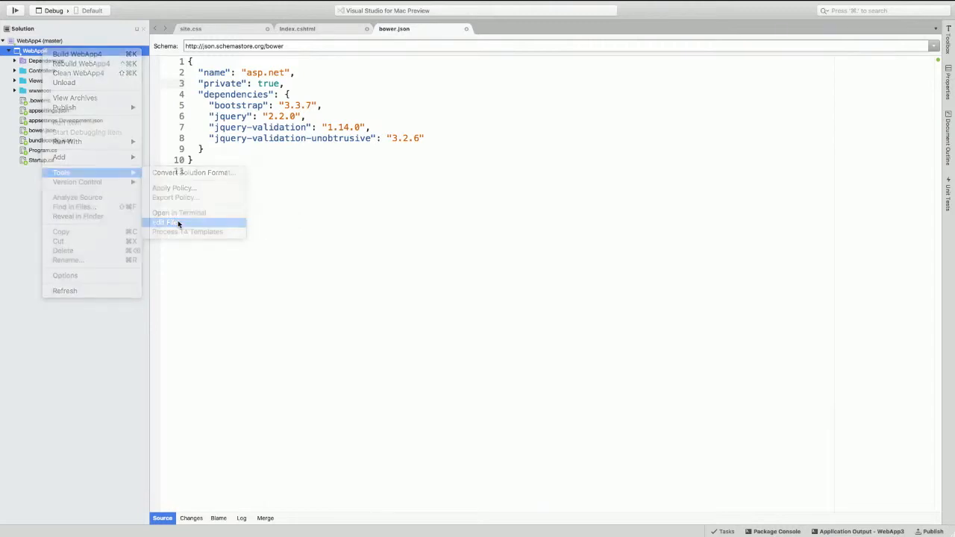
{"action": "left_click", "coordinate": [165, 222]}
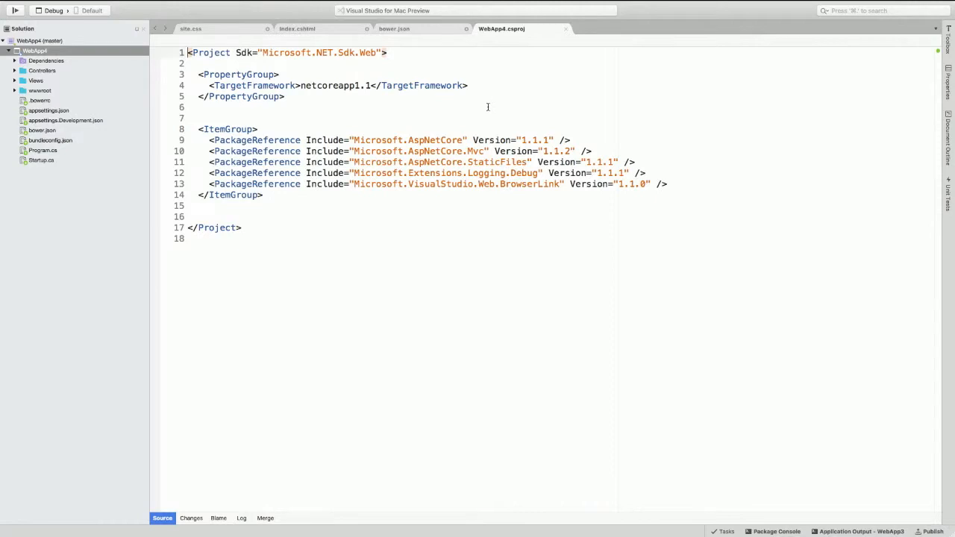
Open WebApp4.sln from the WebApp4 folder under Network > Mac > Home > Projects.
{"action": "double_click", "coordinate": [336, 85]}
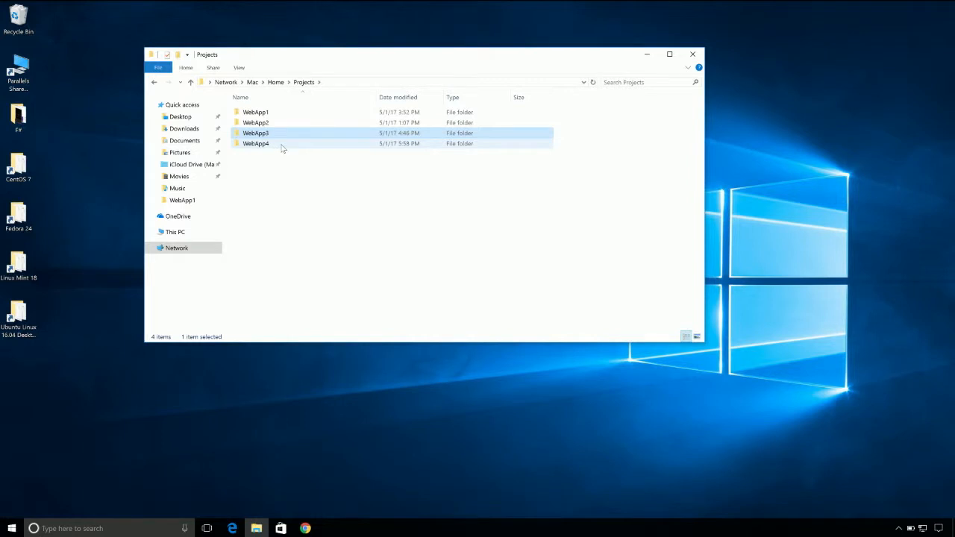
{"action": "double_click", "coordinate": [256, 143]}
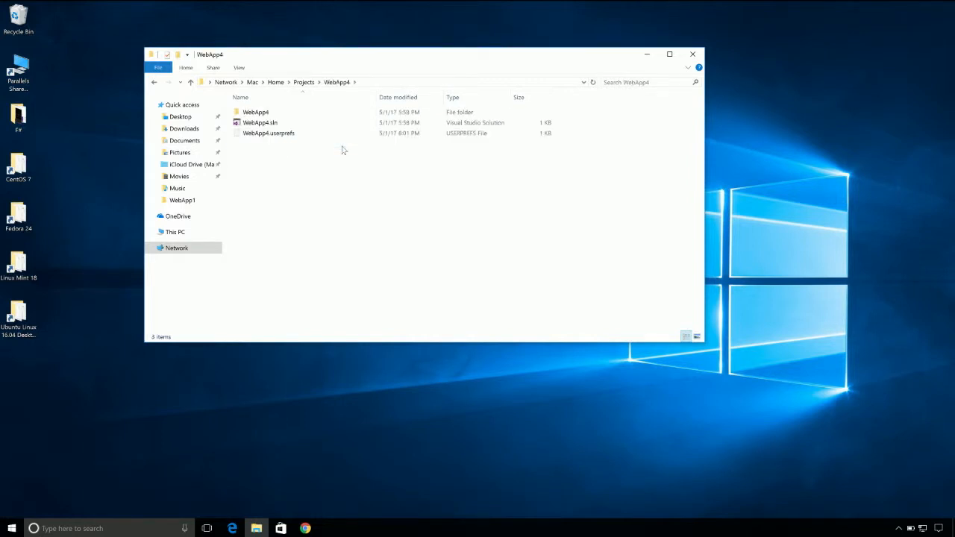
{"action": "double_click", "coordinate": [260, 123]}
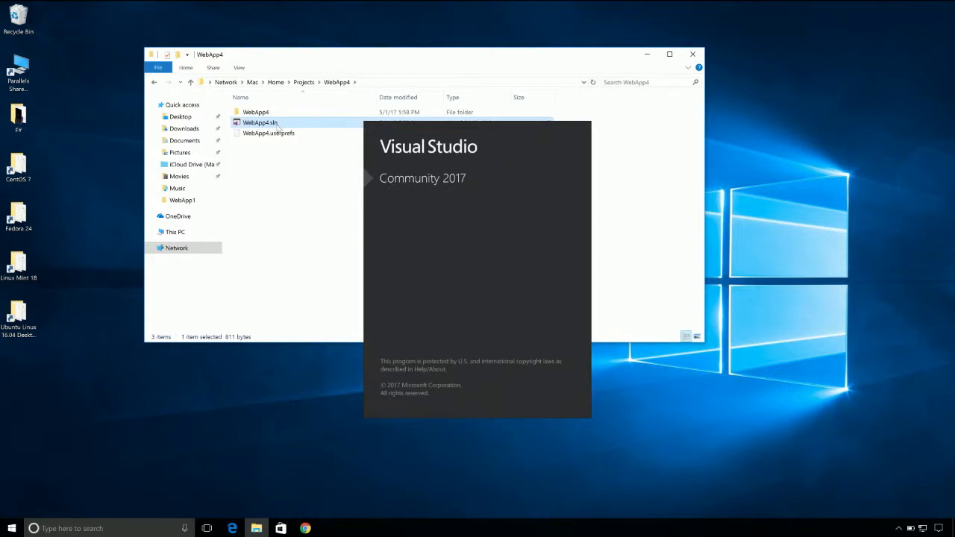
Launch WebApp4.sln in Visual Studio 2017 and accept the Security Warning.
{"action": "double_click", "coordinate": [260, 123]}
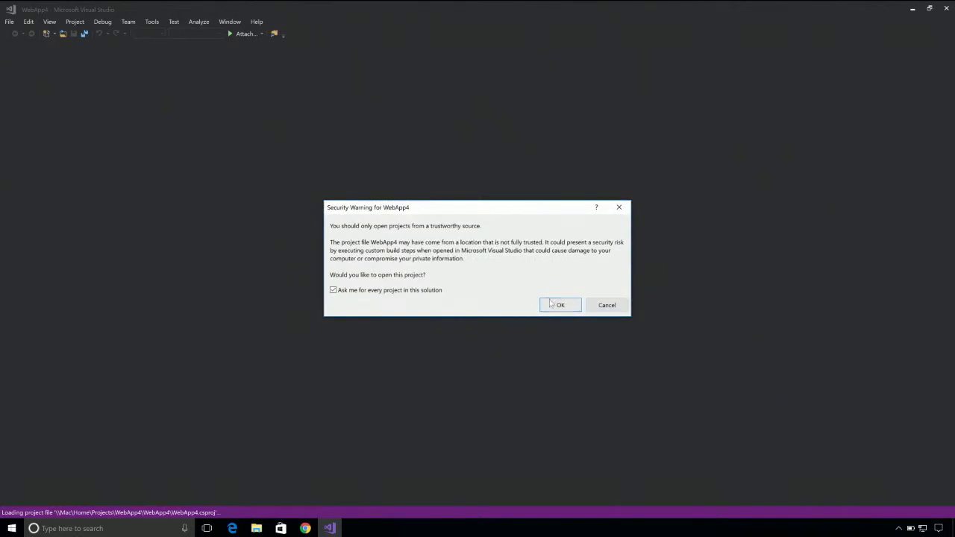
{"action": "left_click", "coordinate": [560, 305]}
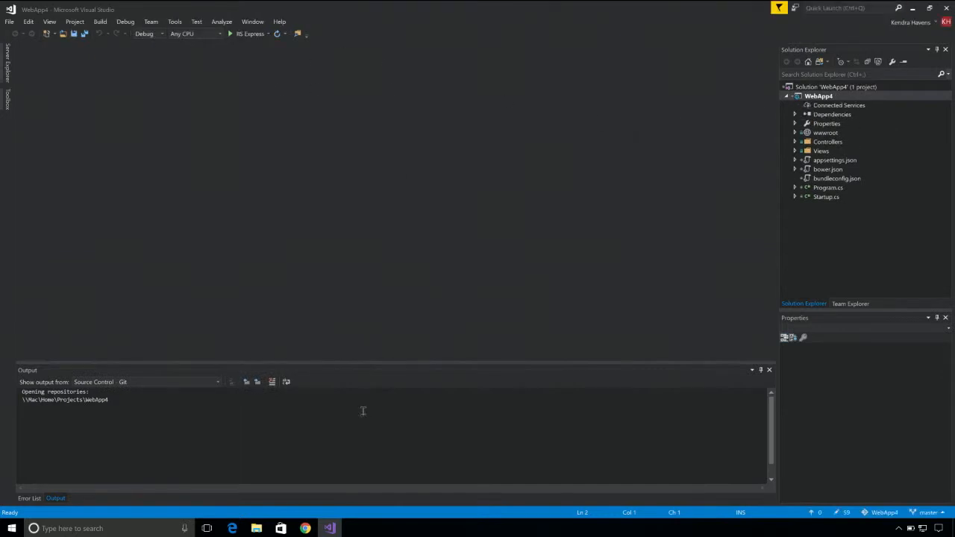
{"action": "mouse_move", "coordinate": [394, 381]}
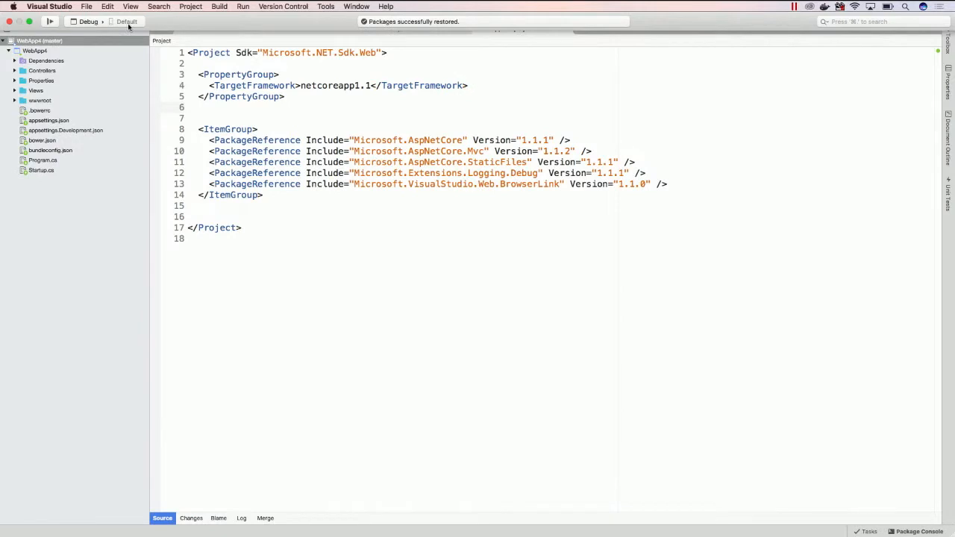
Select WebApp4 and choose Build > Publish > Publish to Azure.
{"action": "left_click", "coordinate": [35, 51]}
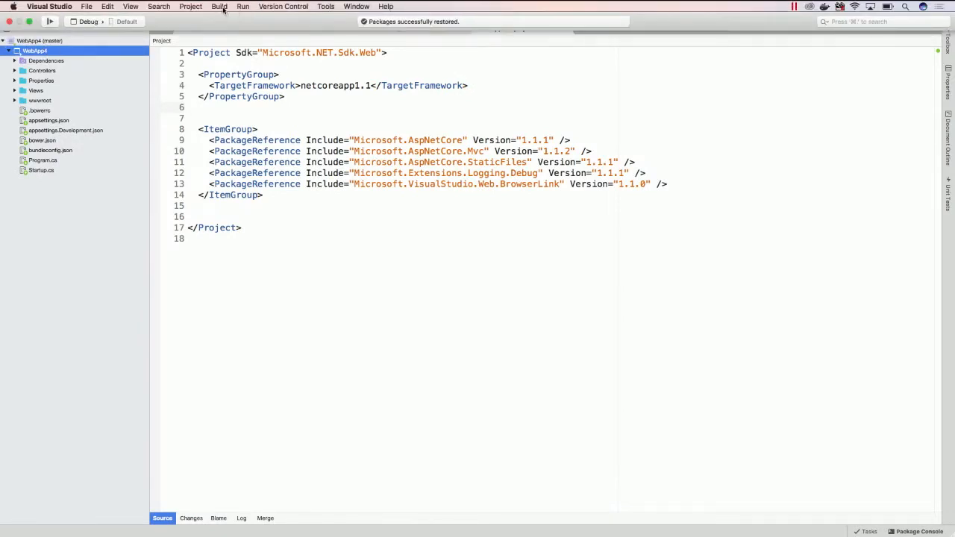
{"action": "left_click", "coordinate": [218, 6]}
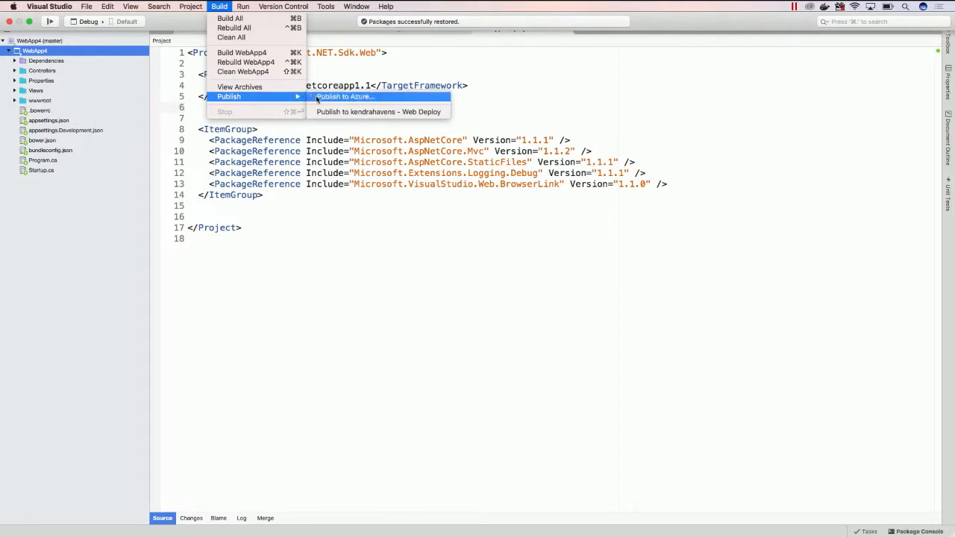
{"action": "mouse_move", "coordinate": [366, 97]}
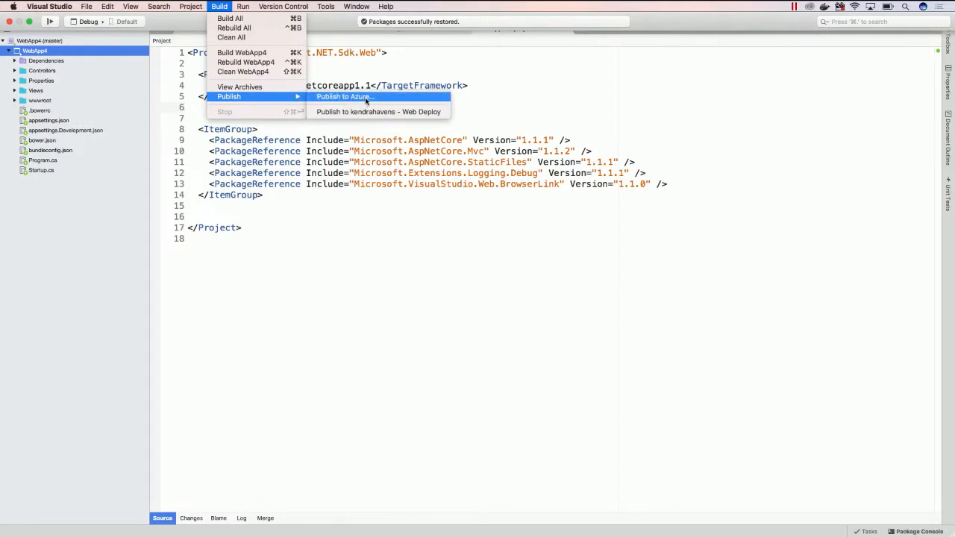
{"action": "left_click", "coordinate": [343, 97]}
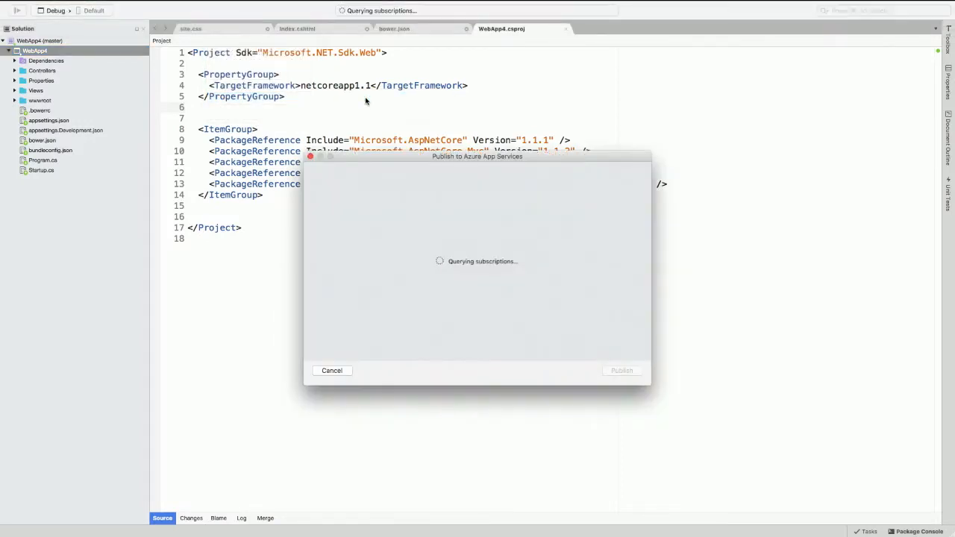
{"action": "mouse_move", "coordinate": [440, 312]}
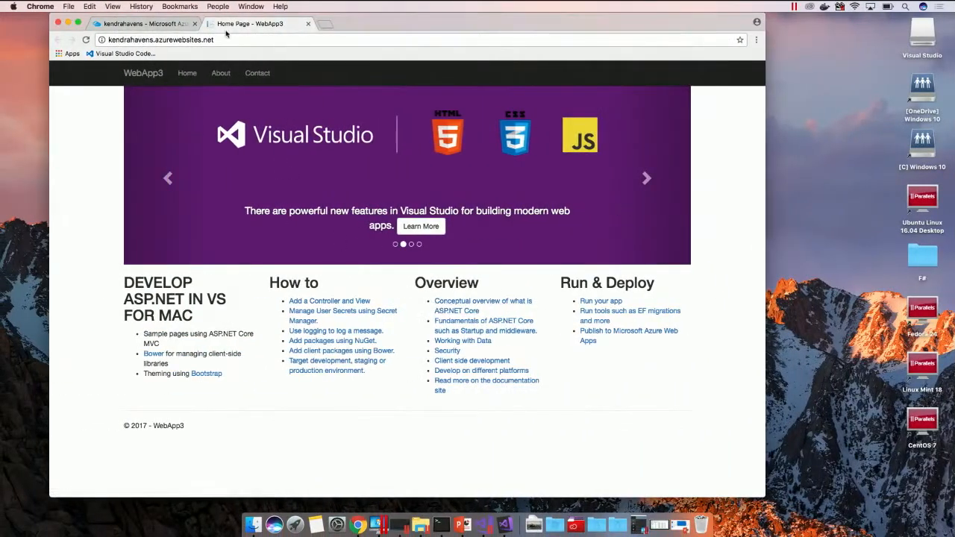
Switch to the Microsoft Azure Chrome tab showing the App Service overview.
{"action": "left_click", "coordinate": [141, 23]}
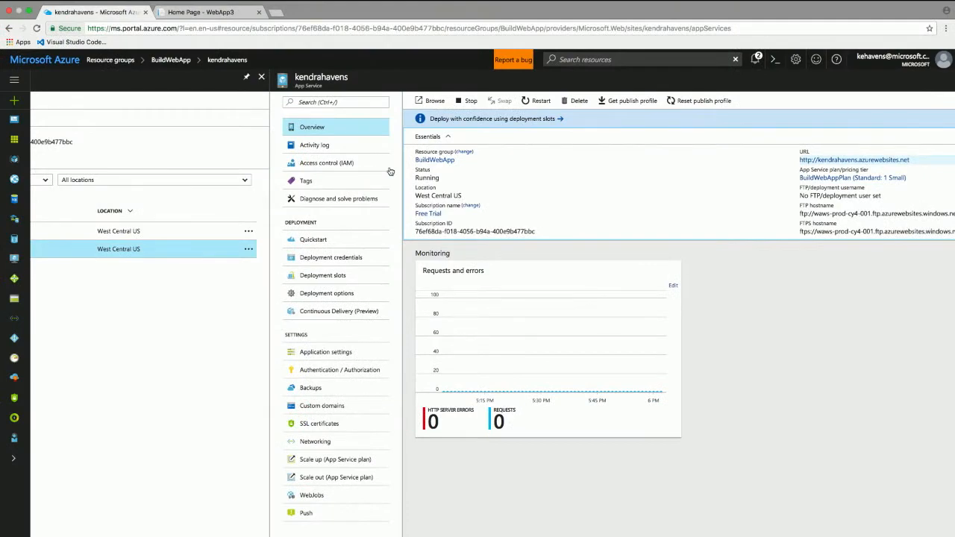
{"action": "mouse_move", "coordinate": [503, 209]}
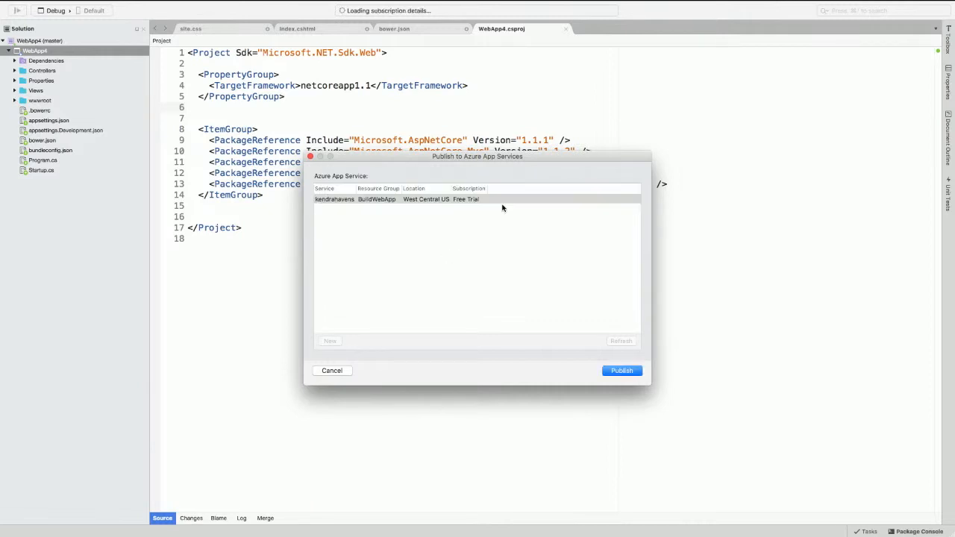
Choose the existing App Service in BuildWebApp as the target and publish WebApp4.
{"action": "left_click", "coordinate": [395, 199]}
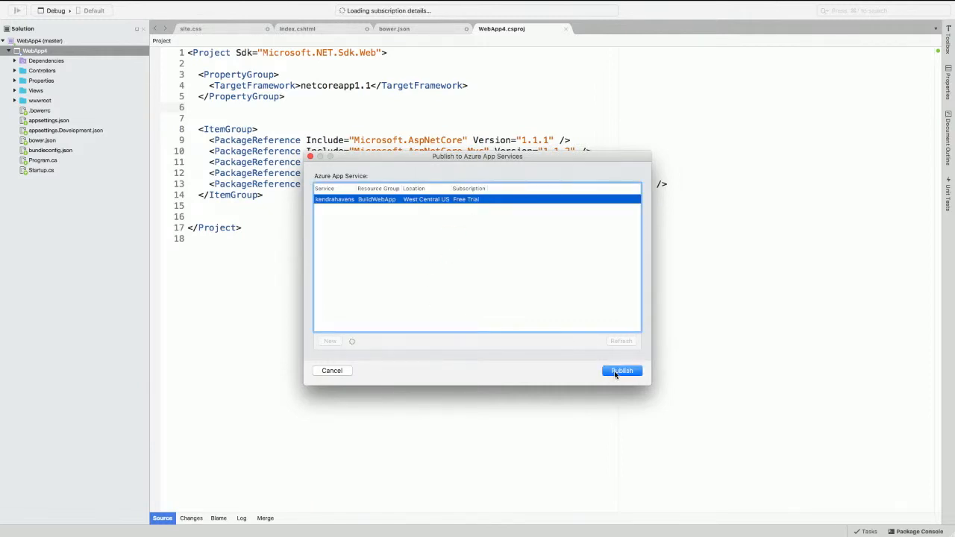
{"action": "left_click", "coordinate": [622, 370]}
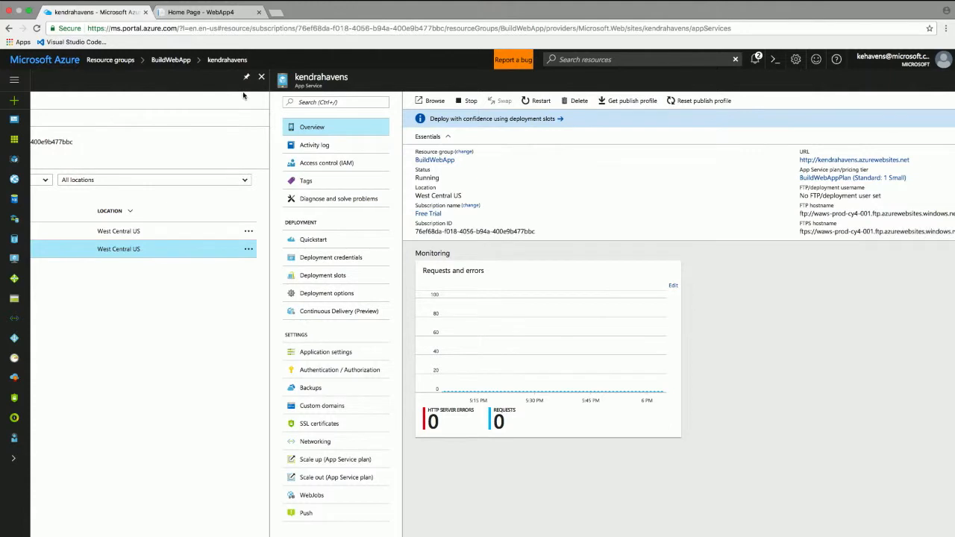
{"action": "mouse_move", "coordinate": [691, 302]}
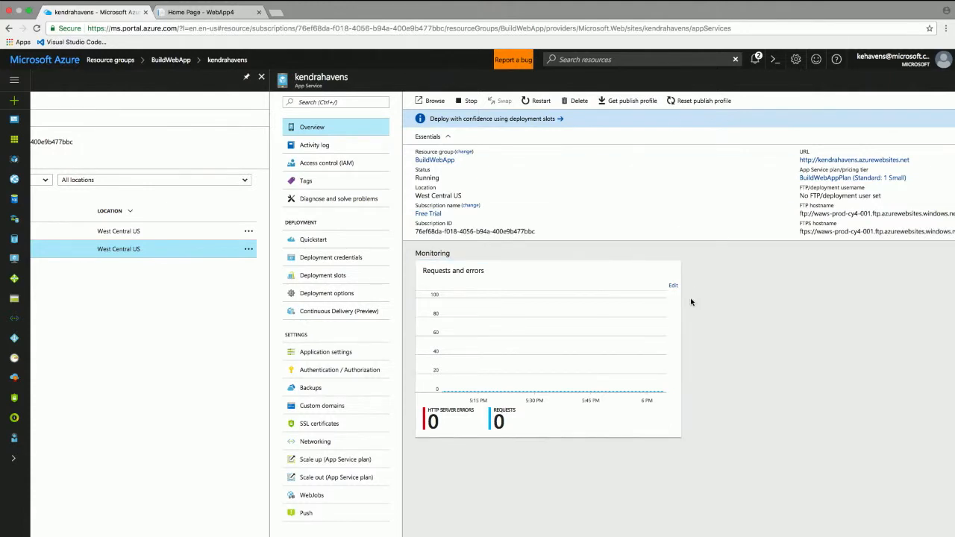
{"action": "mouse_move", "coordinate": [574, 192]}
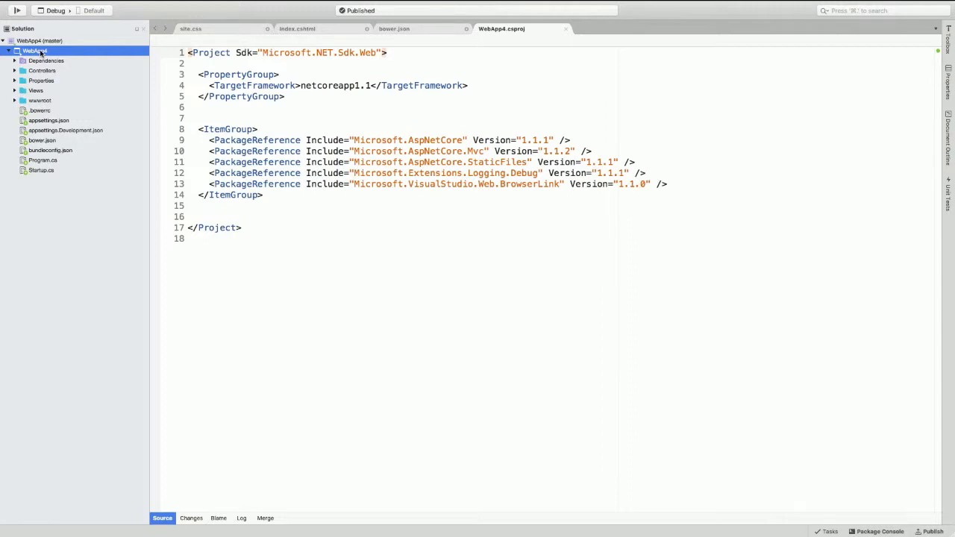
Bring up the WebApp4 project's context menu with its Add options.
{"action": "right_click", "coordinate": [34, 51]}
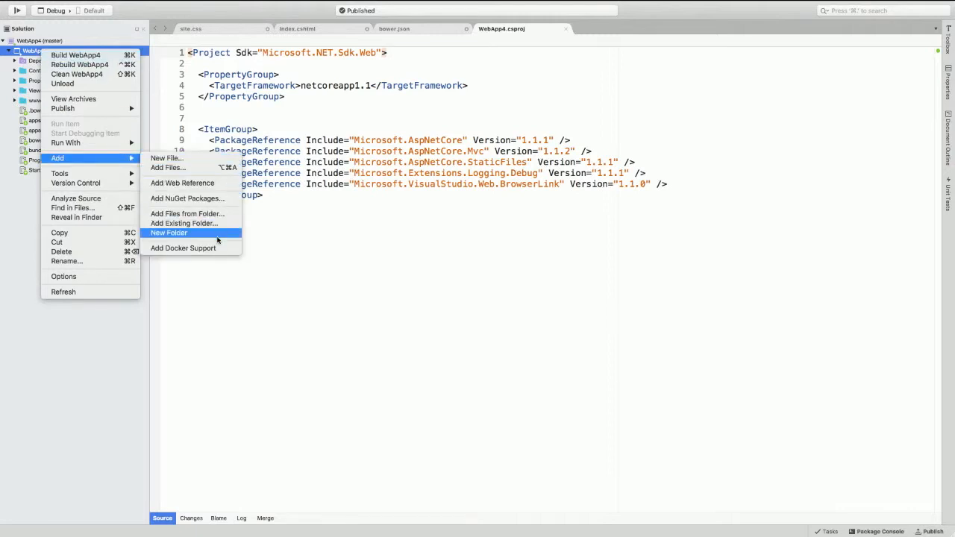
{"action": "mouse_move", "coordinate": [212, 247]}
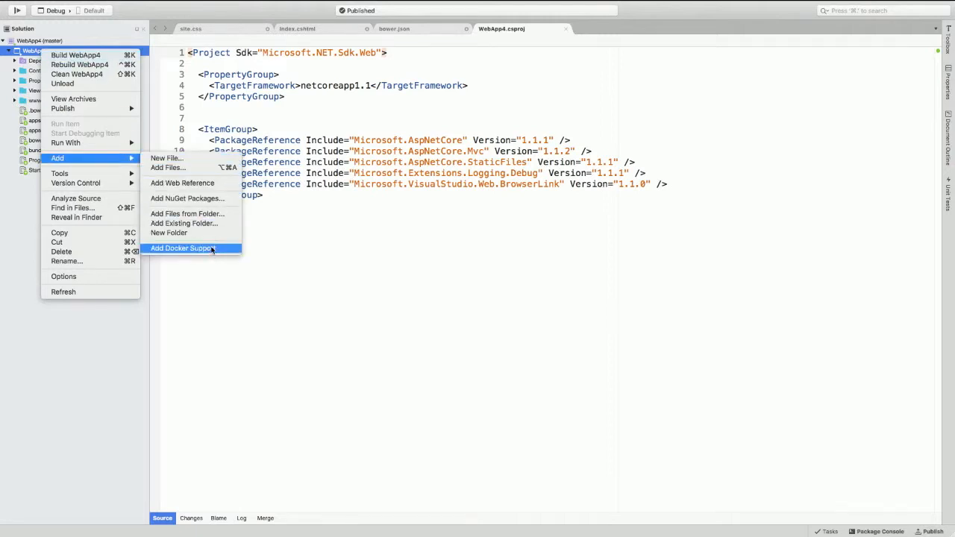
{"action": "mouse_move", "coordinate": [183, 248]}
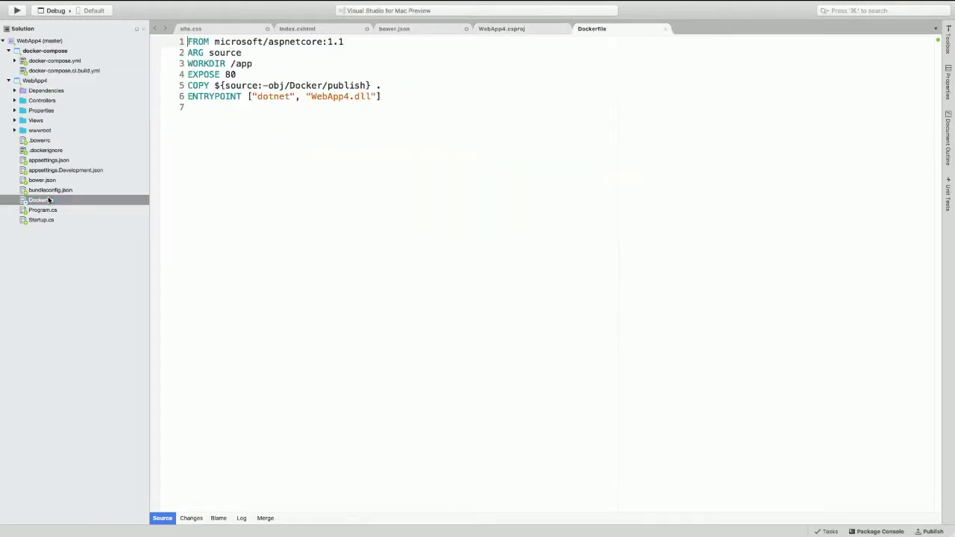
Review the generated Dockerfile, docker-compose.yml and docker-compose.ci.build.yml files.
{"action": "double_click", "coordinate": [295, 41]}
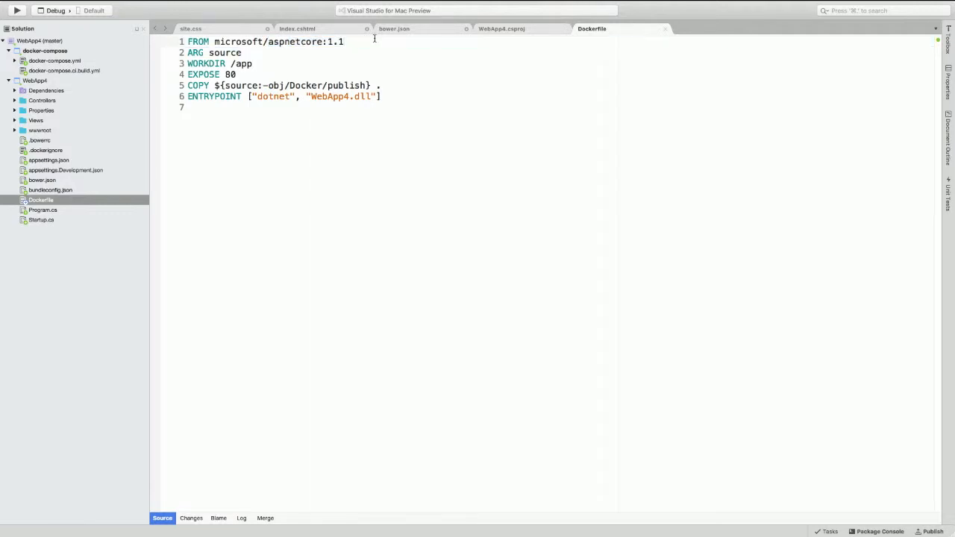
{"action": "mouse_move", "coordinate": [394, 289]}
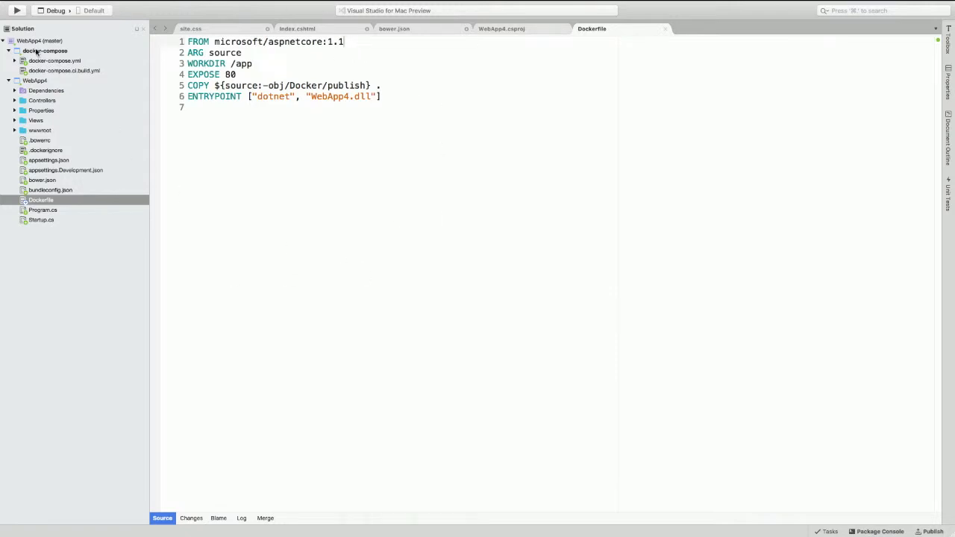
{"action": "left_click", "coordinate": [55, 60]}
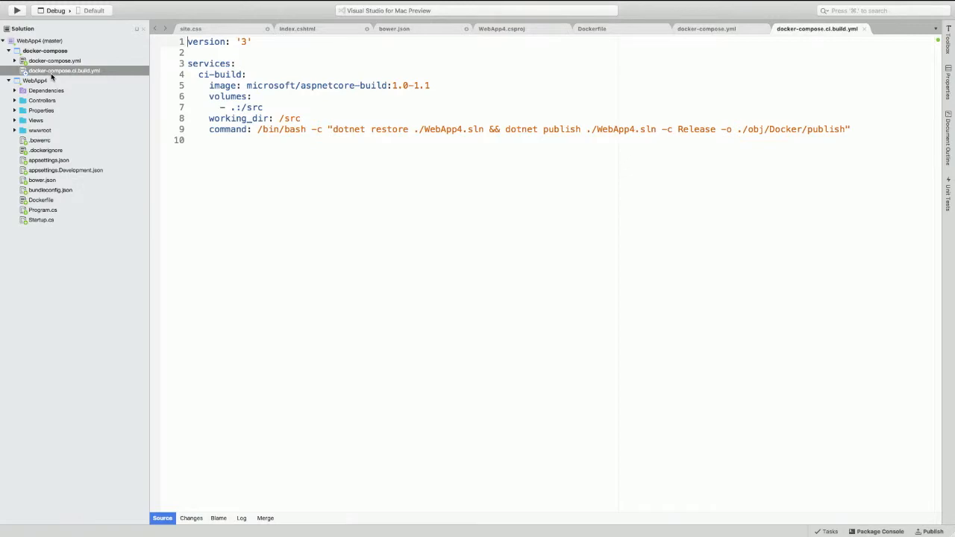
{"action": "left_click", "coordinate": [8, 51]}
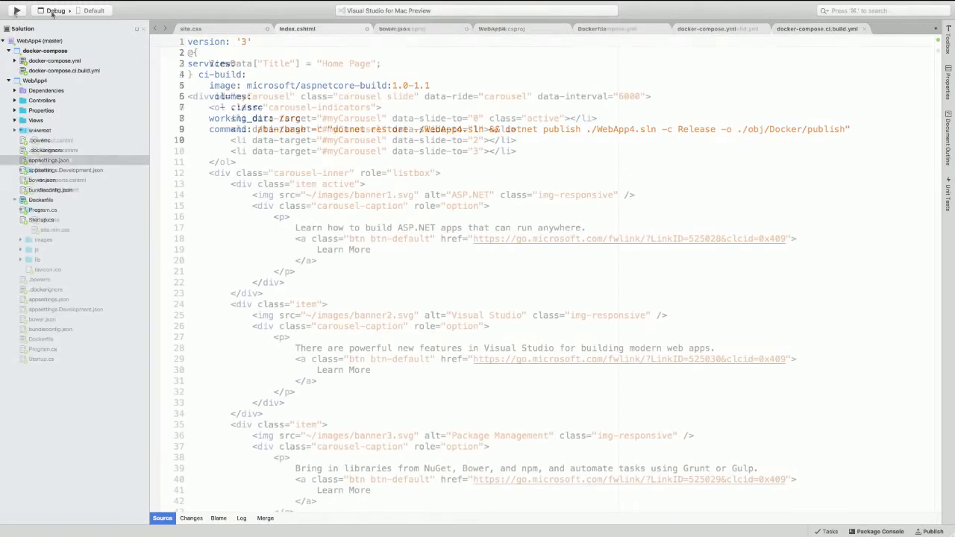
Run the docker-compose project in Debug to launch WebApp4 in a container.
{"action": "left_click", "coordinate": [17, 10]}
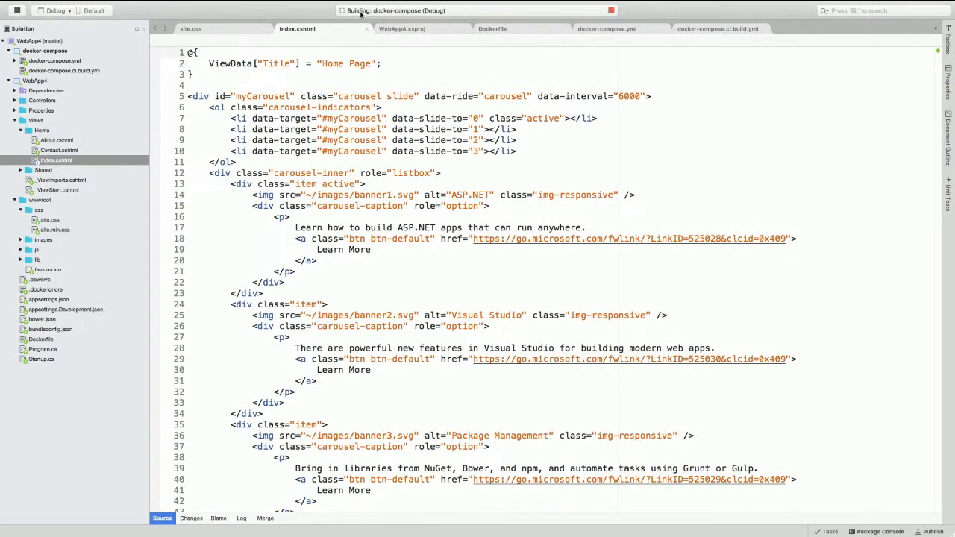
{"action": "mouse_move", "coordinate": [433, 13]}
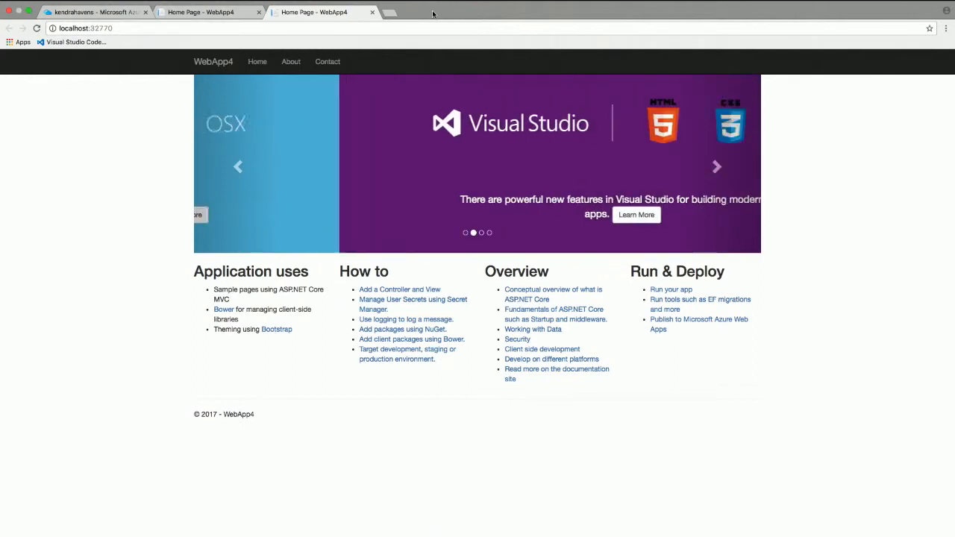
Switch to Chrome and highlight the localhost:32770 address serving WebApp4.
{"action": "left_click", "coordinate": [84, 28]}
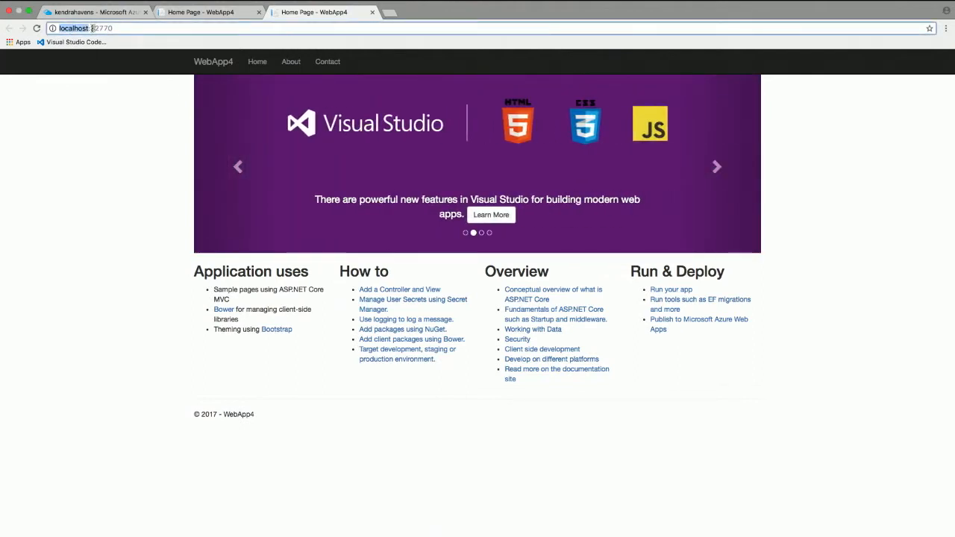
{"action": "left_click", "coordinate": [716, 166]}
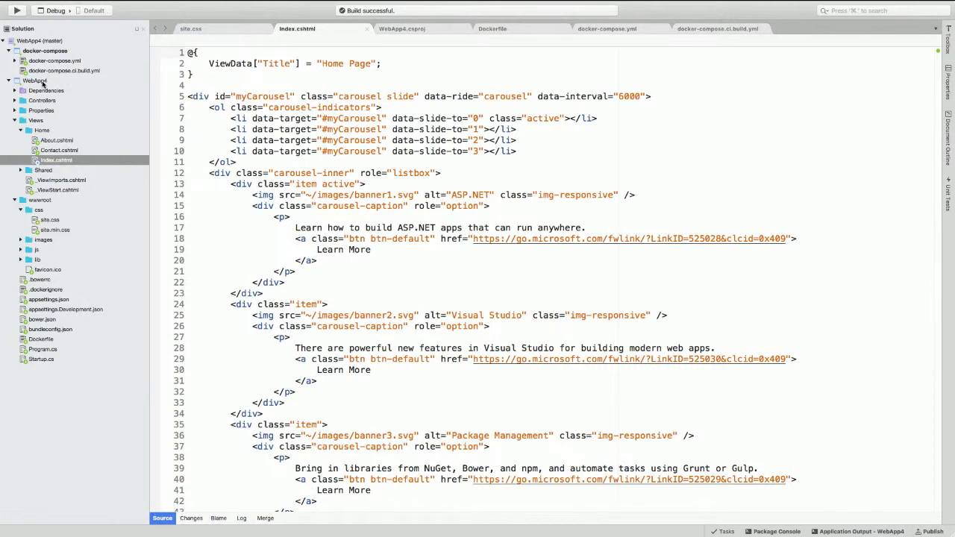
Break on the About action in HomeController.cs and start debugging the container.
{"action": "left_click", "coordinate": [42, 100]}
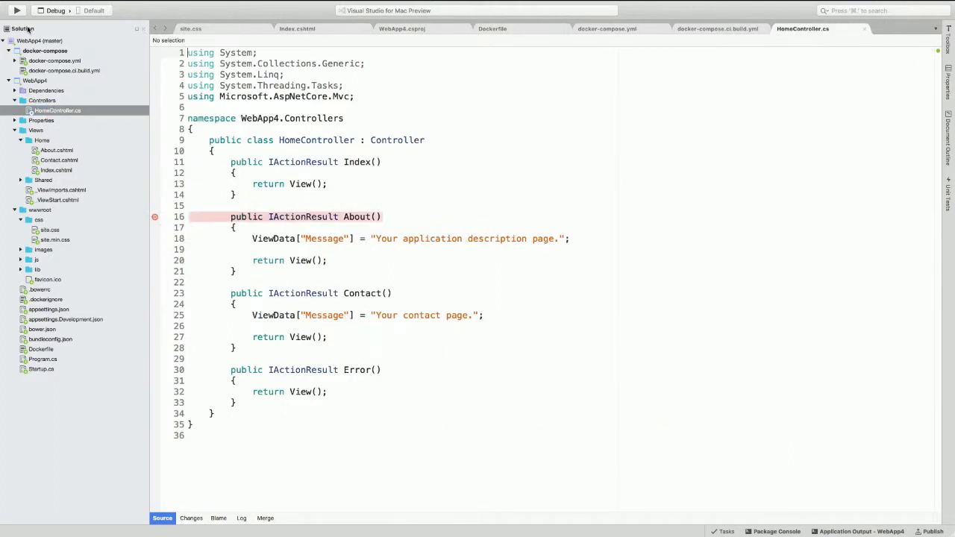
{"action": "left_click", "coordinate": [16, 10]}
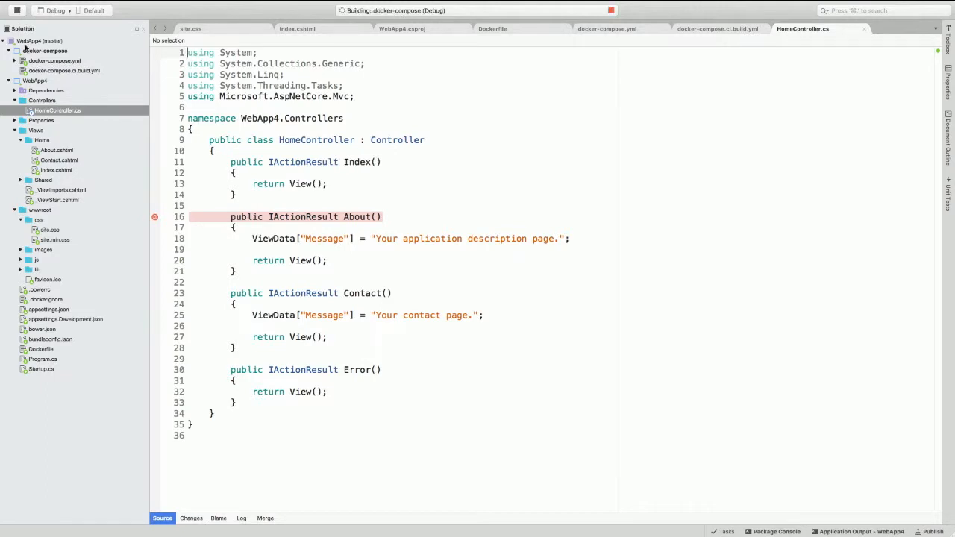
{"action": "mouse_move", "coordinate": [474, 137]}
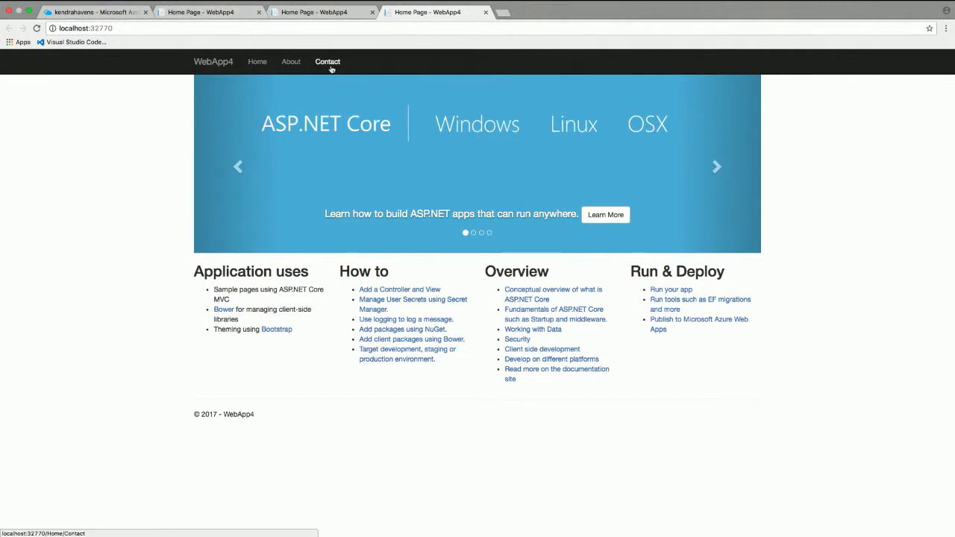
Follow the About link in WebApp4's navigation bar to trigger the breakpoint.
{"action": "left_click", "coordinate": [291, 61]}
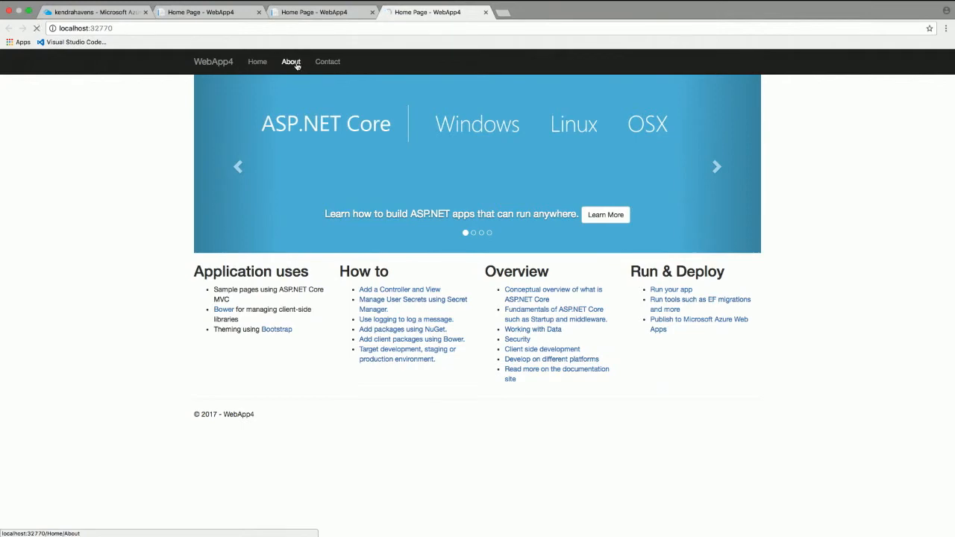
{"action": "left_click", "coordinate": [291, 61]}
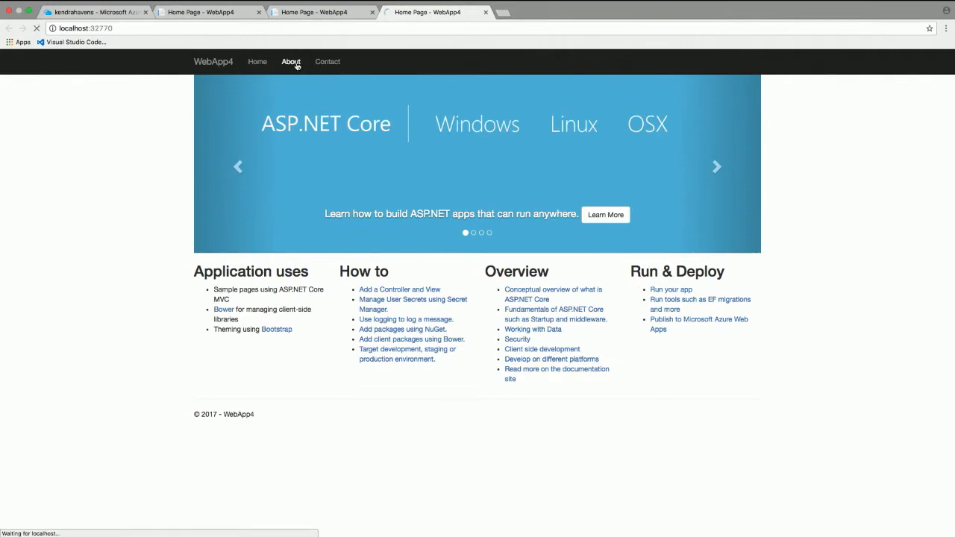